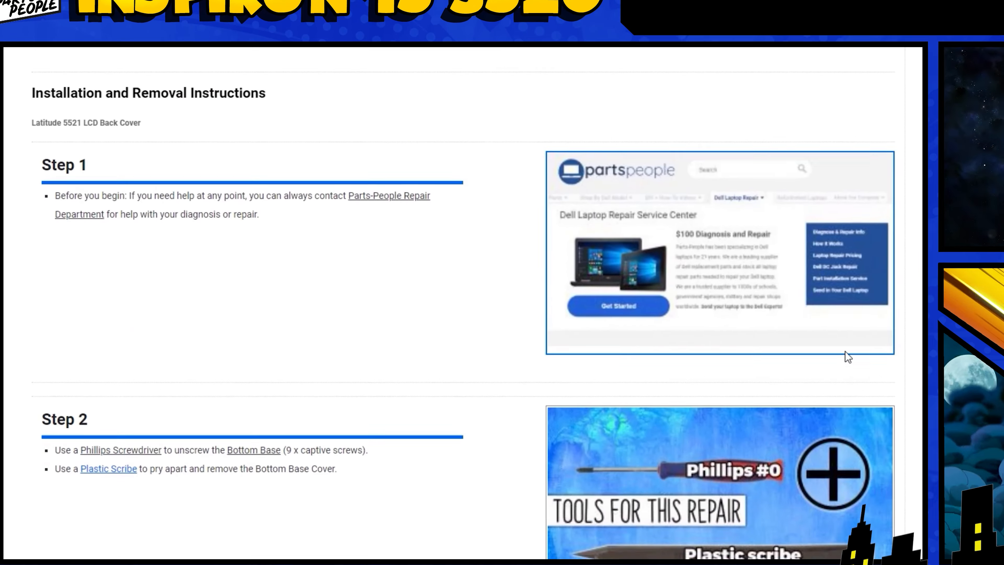
scroll("down", 3)
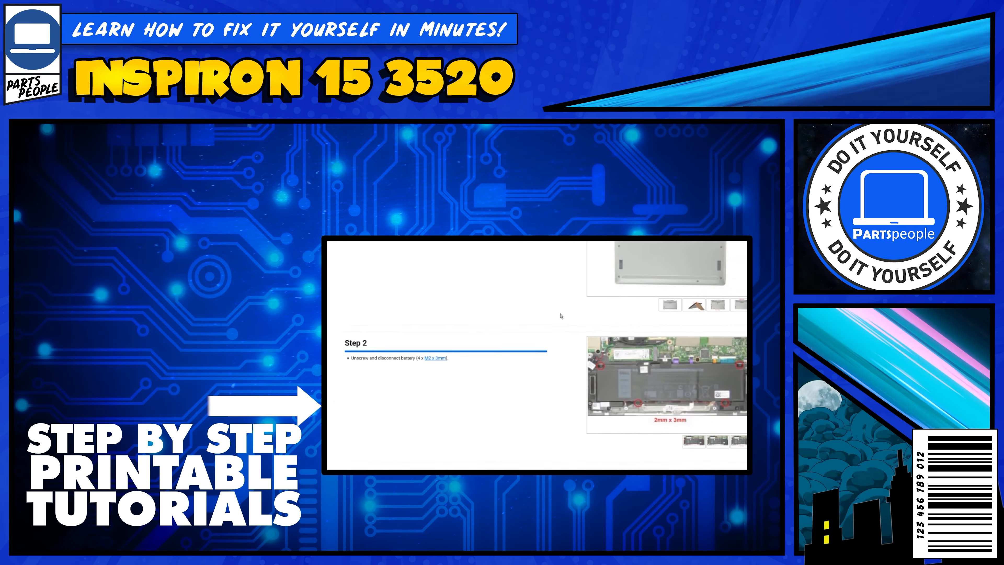
scroll("down", 3)
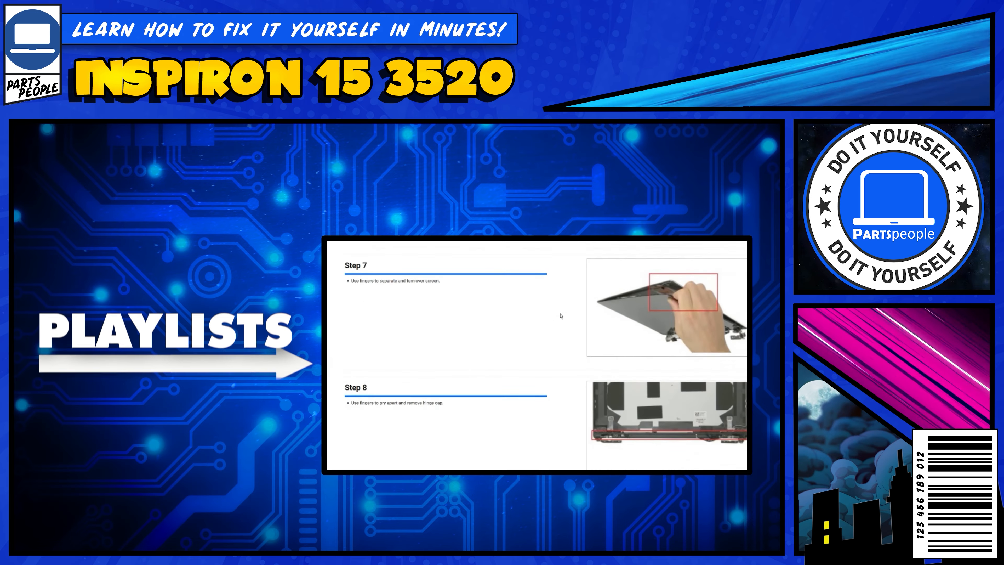
scroll("down", 3)
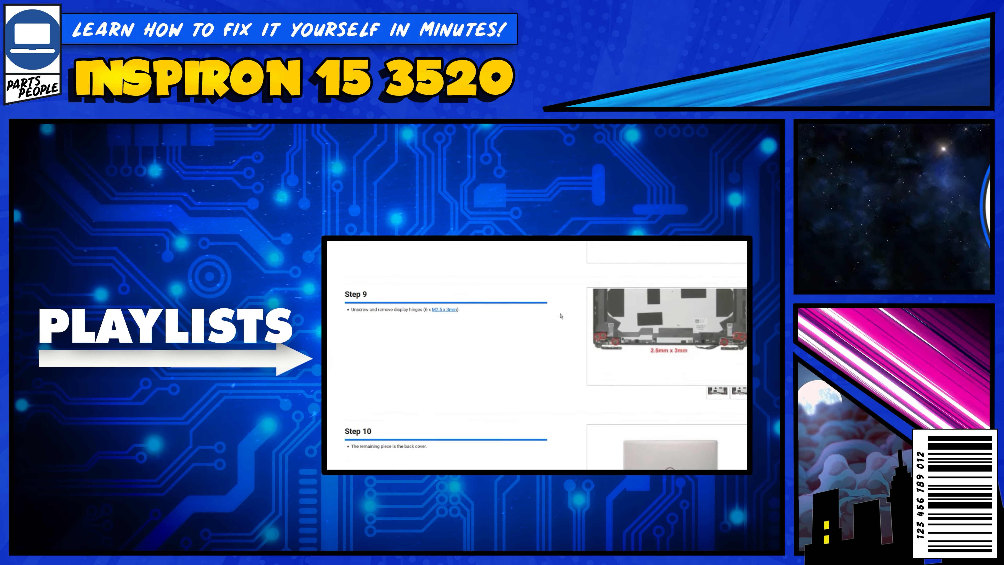